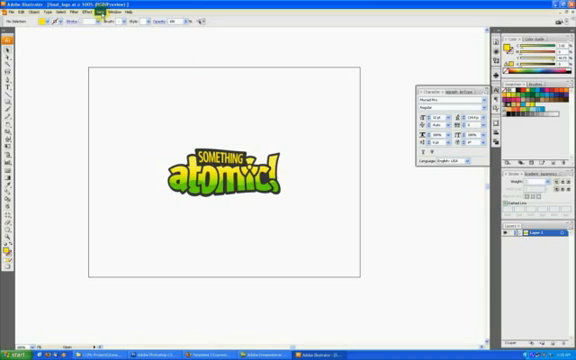
mouse_move(185, 130)
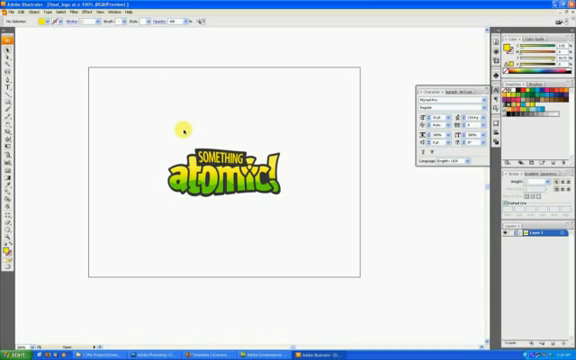
mouse_move(191, 109)
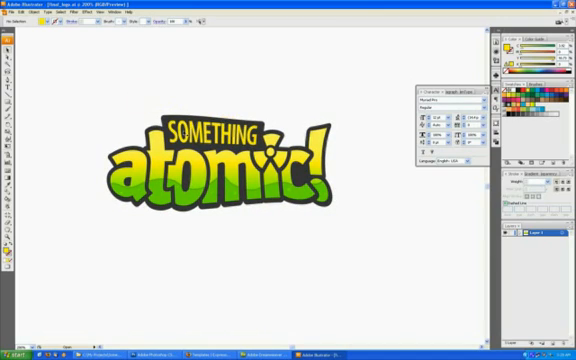
Move the green backdrop and dark outline shape away from the logo lettering
left_click(227, 156)
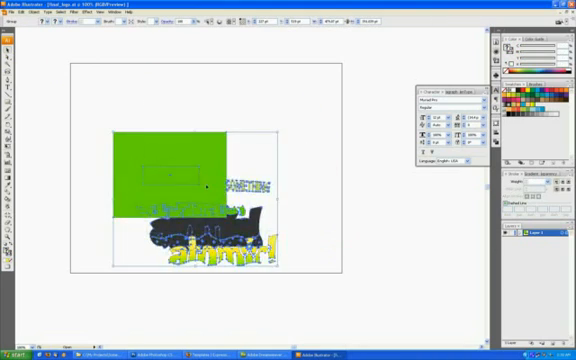
left_click(60, 18)
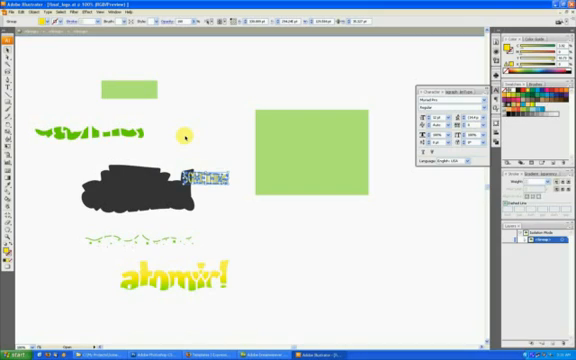
mouse_move(213, 122)
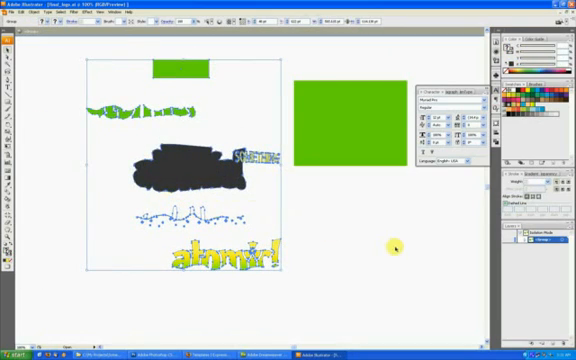
mouse_move(505, 300)
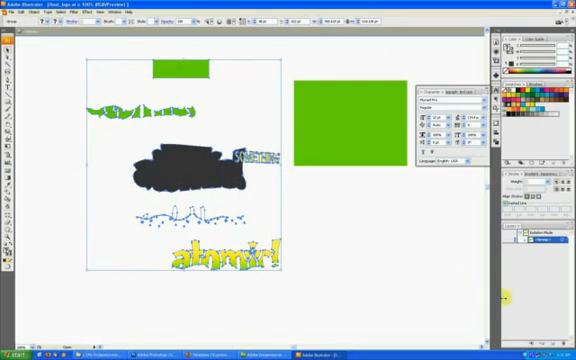